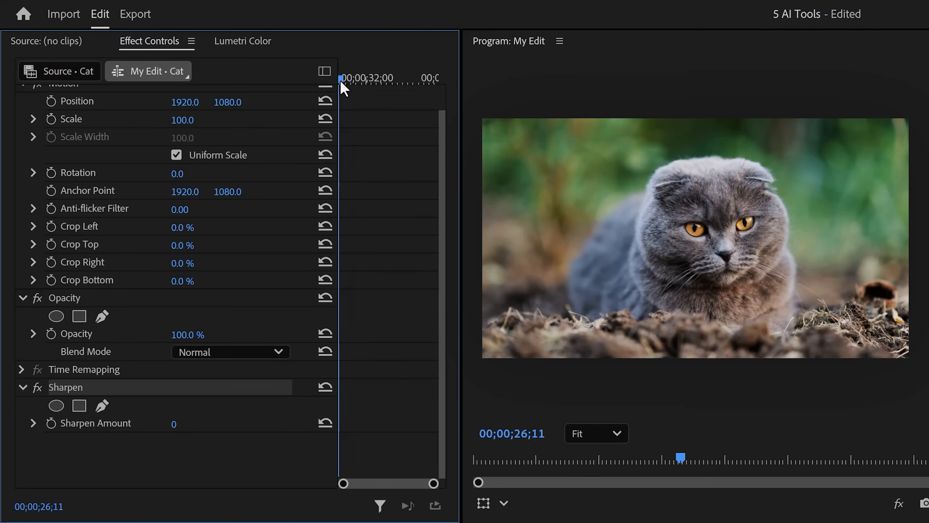
mouse_move(149, 380)
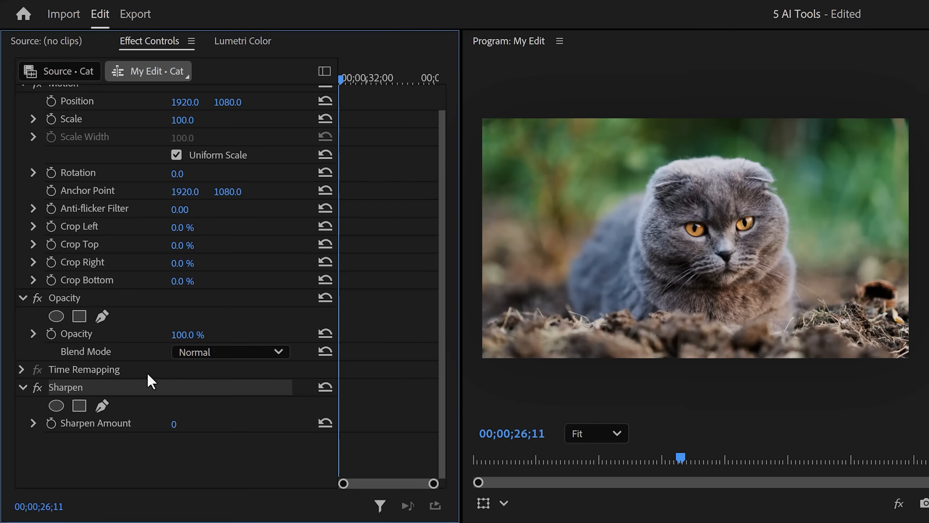
Add an oval mask to Sharpen, feather it to 269 and set Sharpen Amount 663
left_click(55, 406)
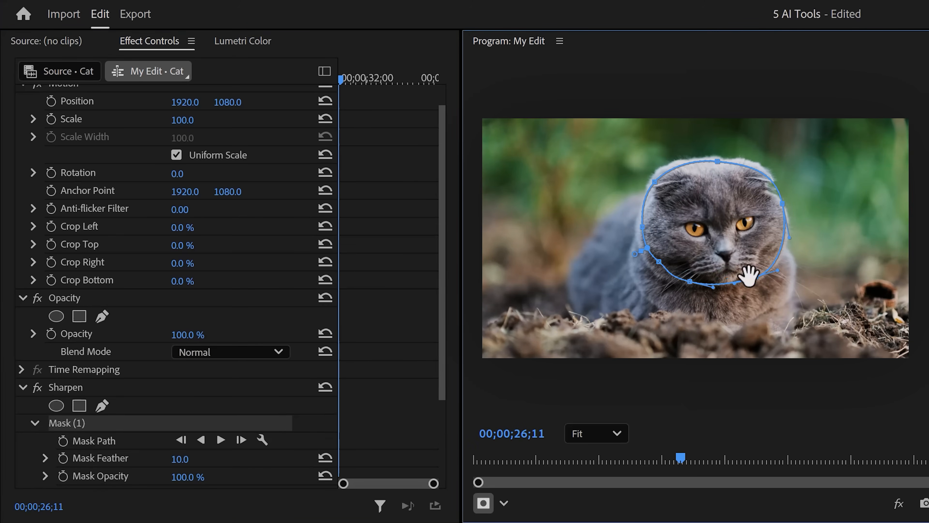
scroll("down", 3)
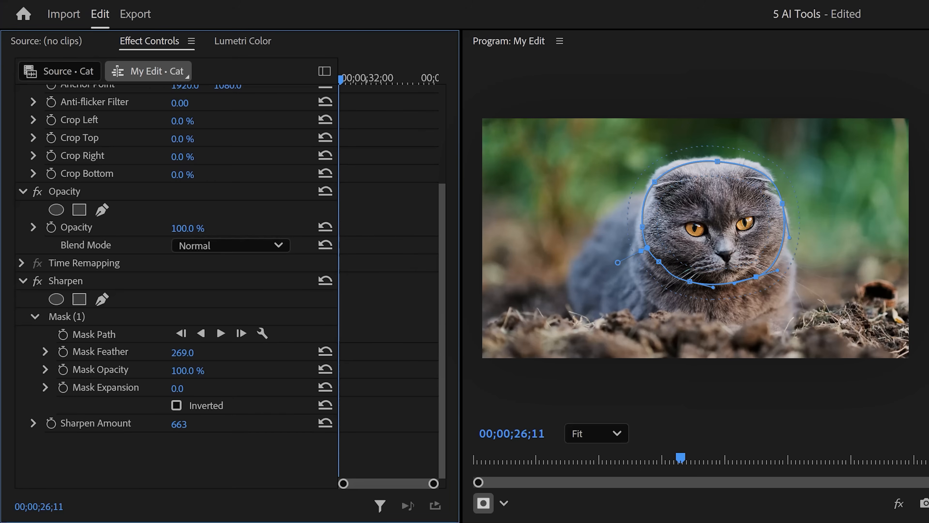
mouse_move(227, 362)
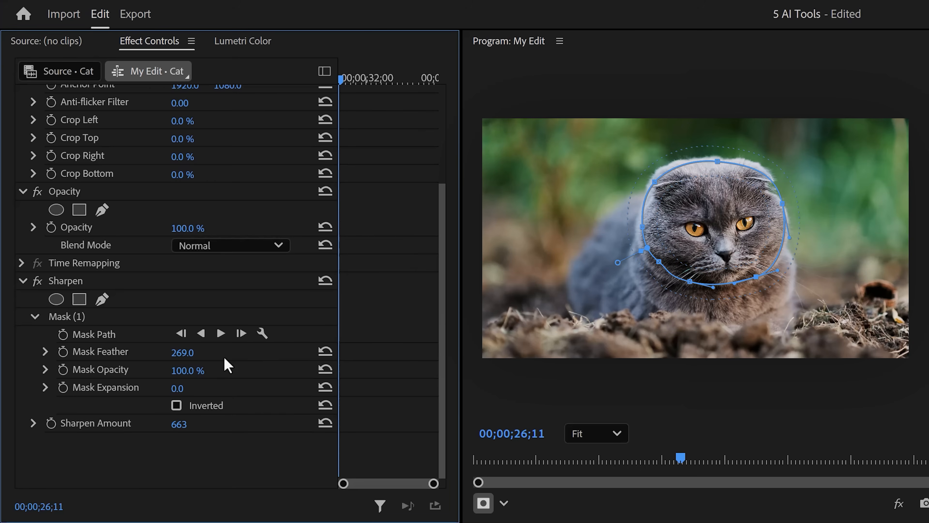
left_click(221, 333)
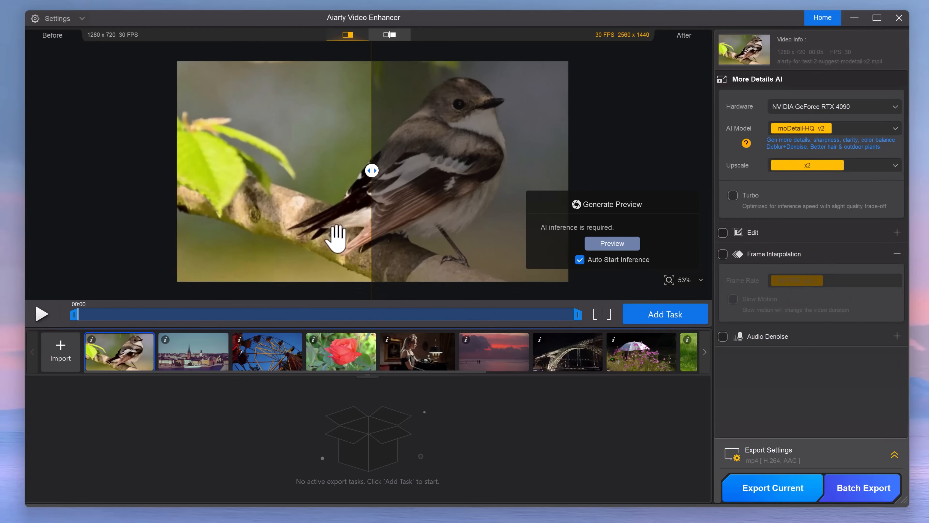
mouse_move(72, 359)
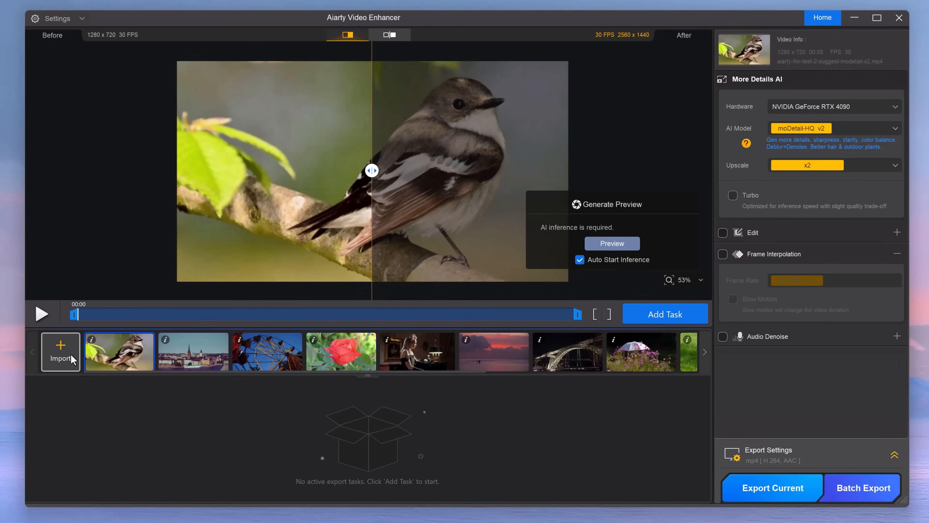
Import more clips and review the AI model and upscale choices for the dog clip
left_click(194, 351)
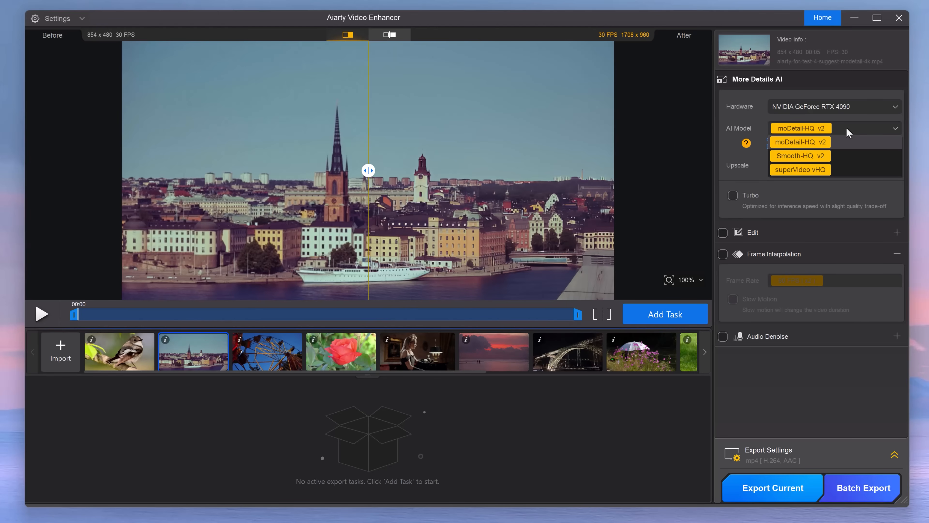
mouse_move(829, 142)
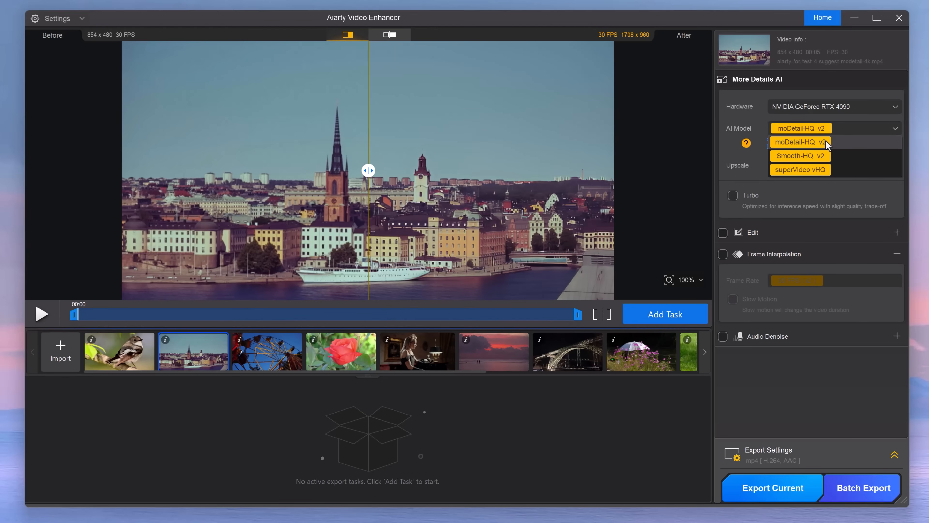
mouse_move(843, 145)
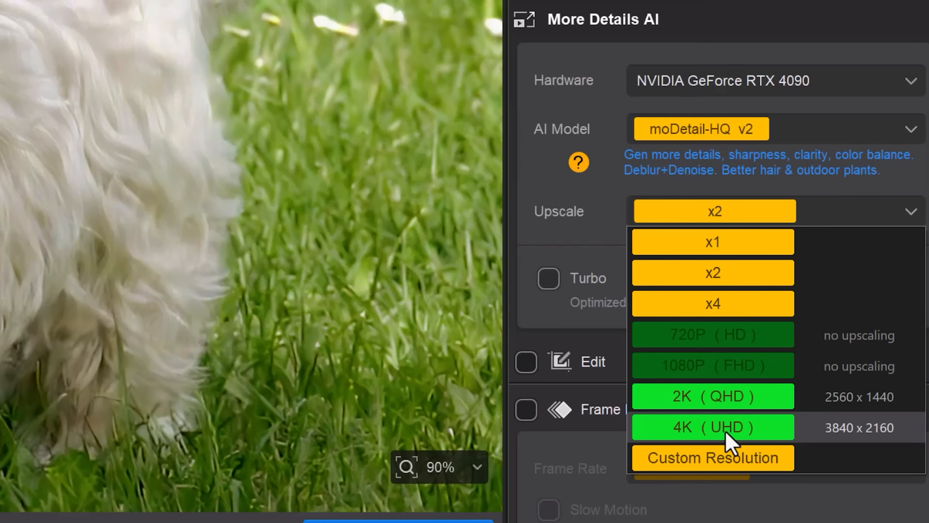
Set 4K output, choose superVideo vHQ for the sunset clip and compare before/after
left_click(713, 272)
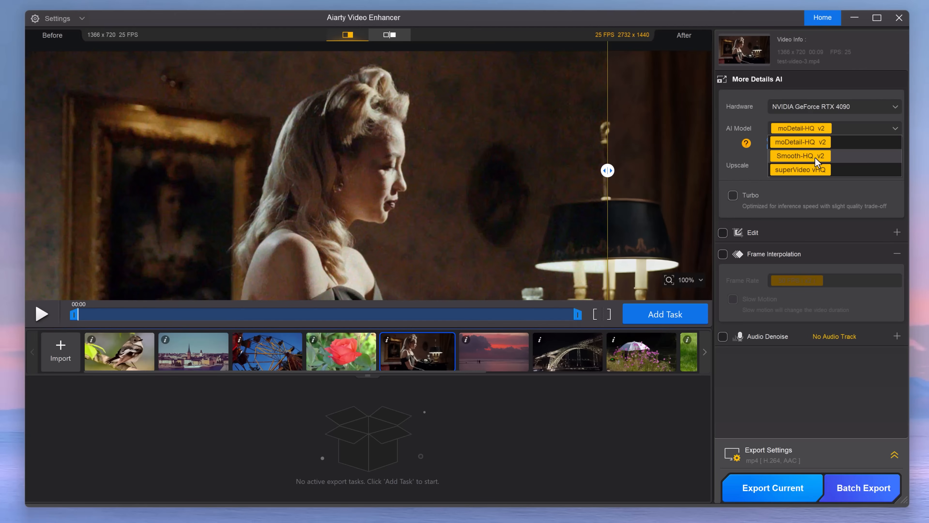
left_click(800, 156)
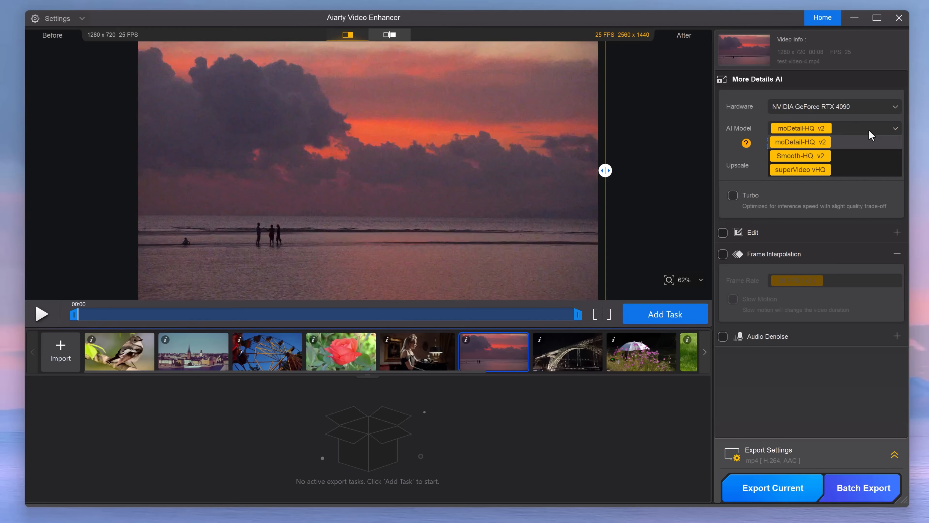
left_click(800, 170)
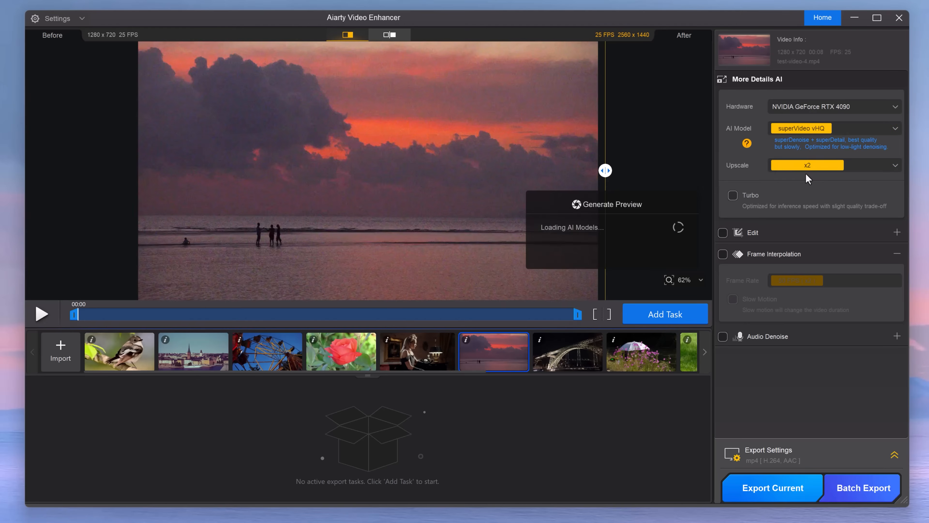
mouse_move(605, 174)
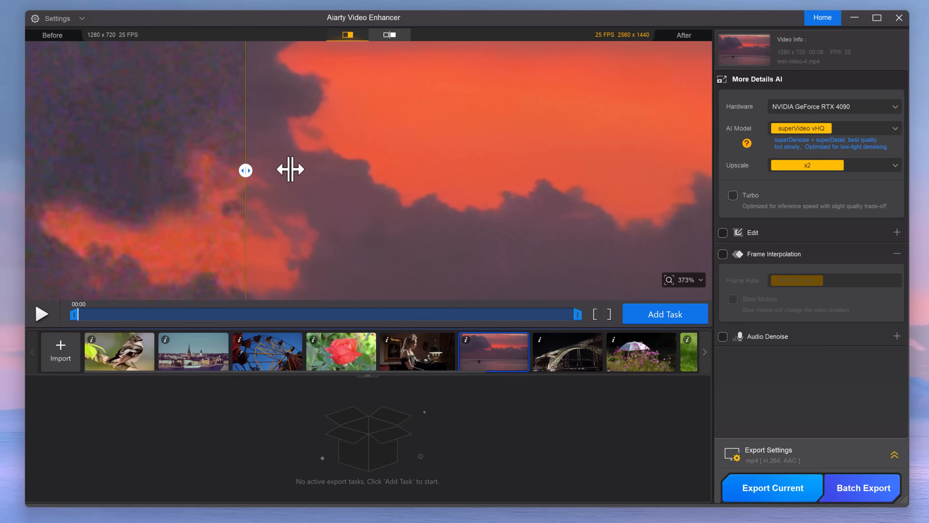
left_click_drag(245, 170, 124, 163)
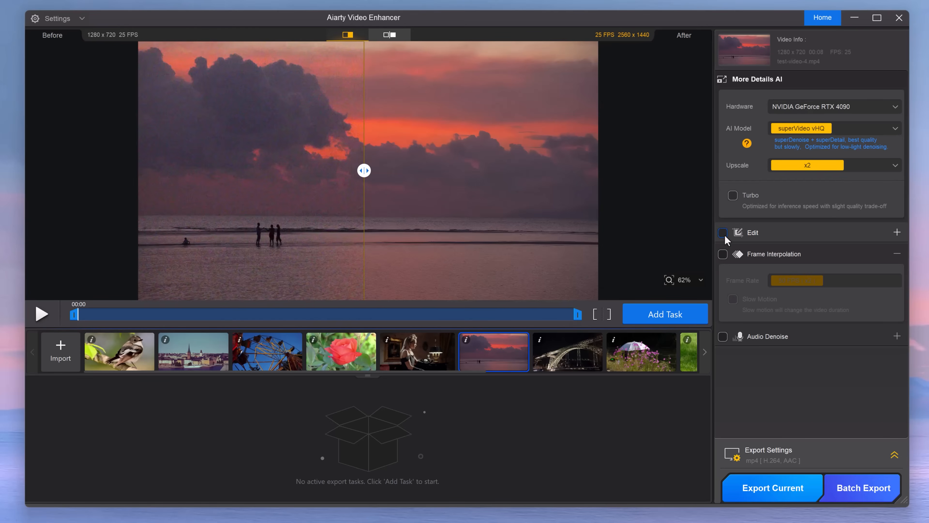
Enable Edit and flip the sunset clip horizontally
left_click(723, 232)
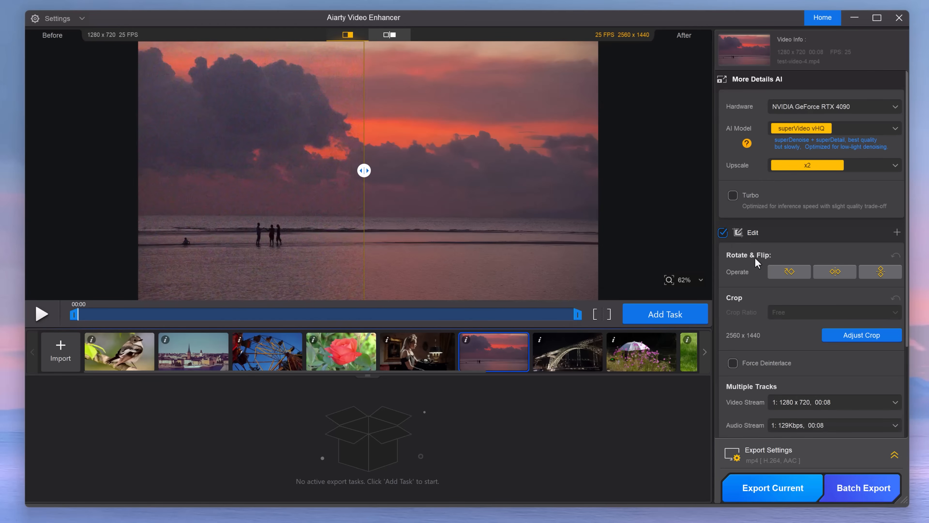
left_click(835, 271)
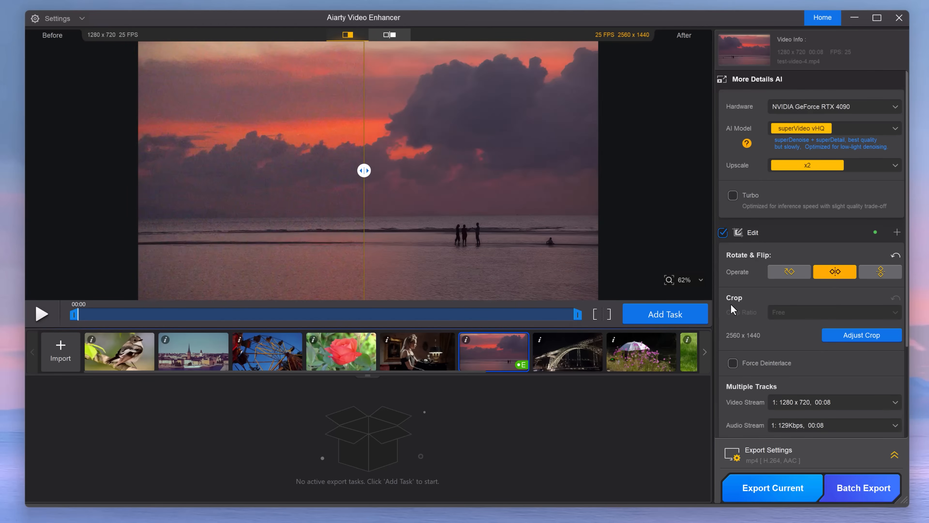
Give the corgi clip frame interpolation with 1/4 slow motion
left_click(577, 351)
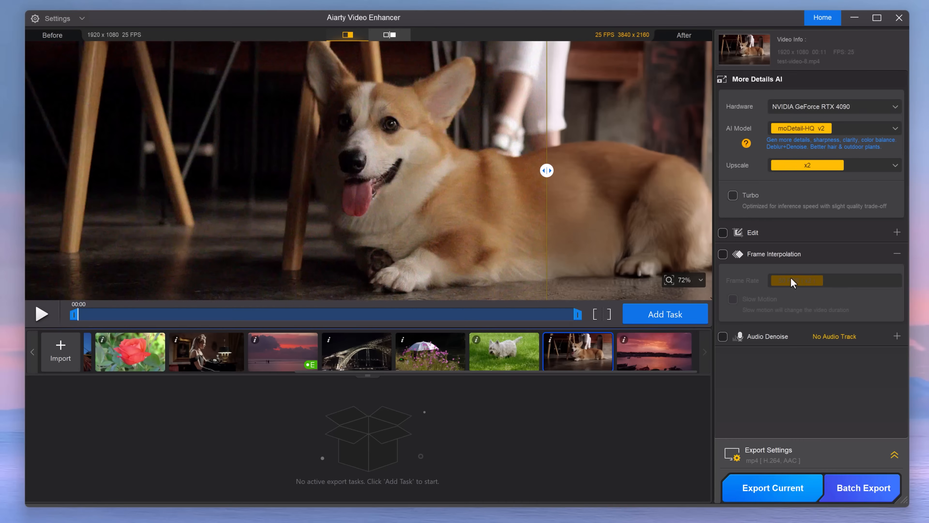
left_click(723, 254)
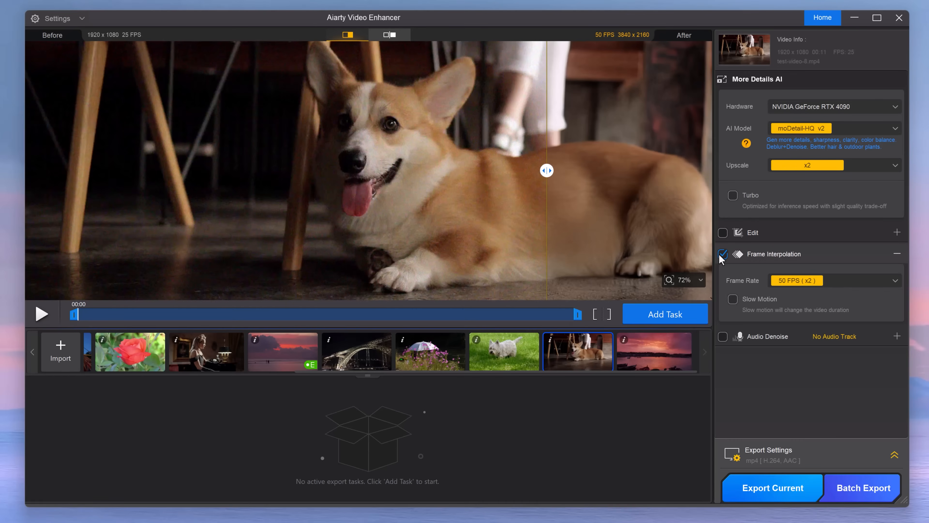
left_click(734, 299)
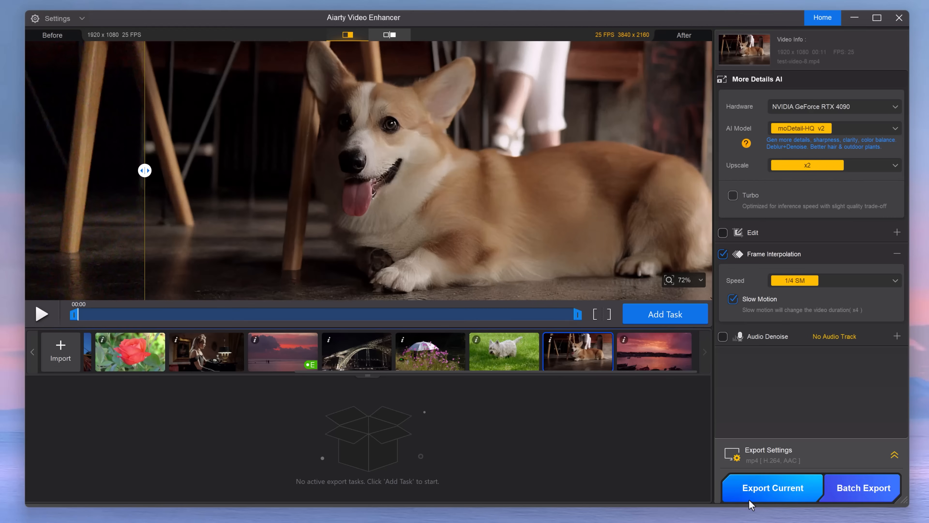
mouse_move(795, 496)
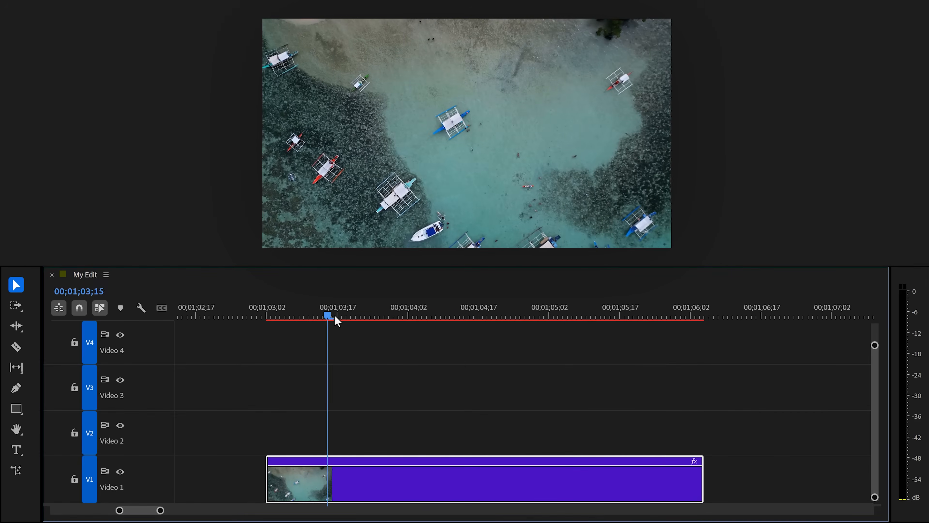
Duplicate the beach clip to V2 and start a pen opacity mask around a swimmer
left_click(488, 315)
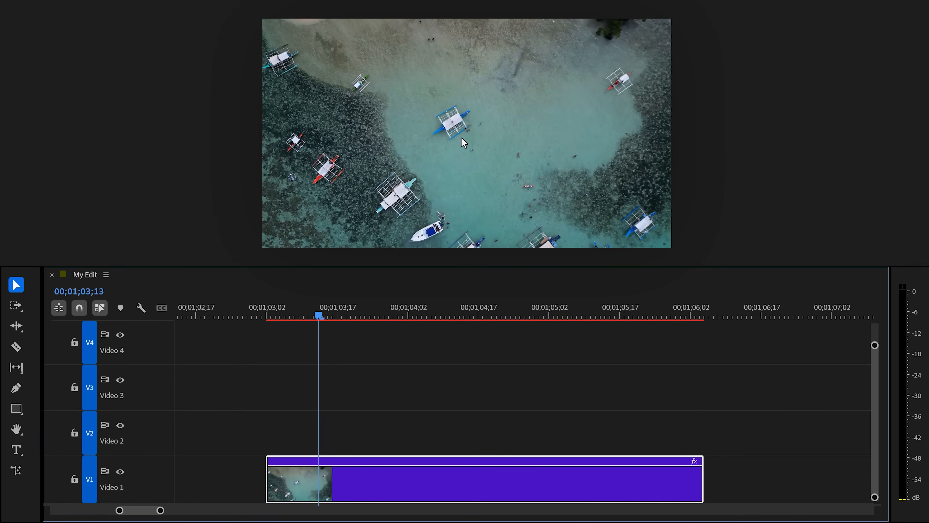
mouse_move(435, 486)
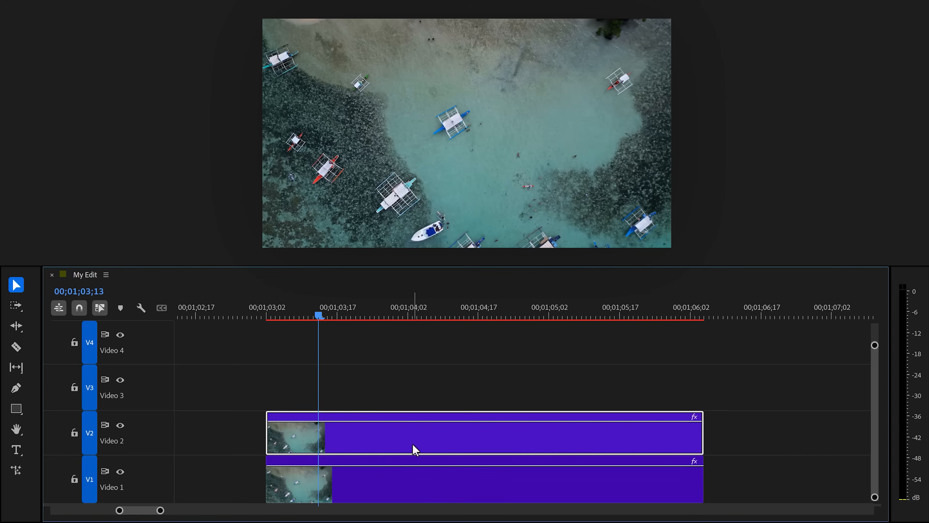
mouse_move(50, 282)
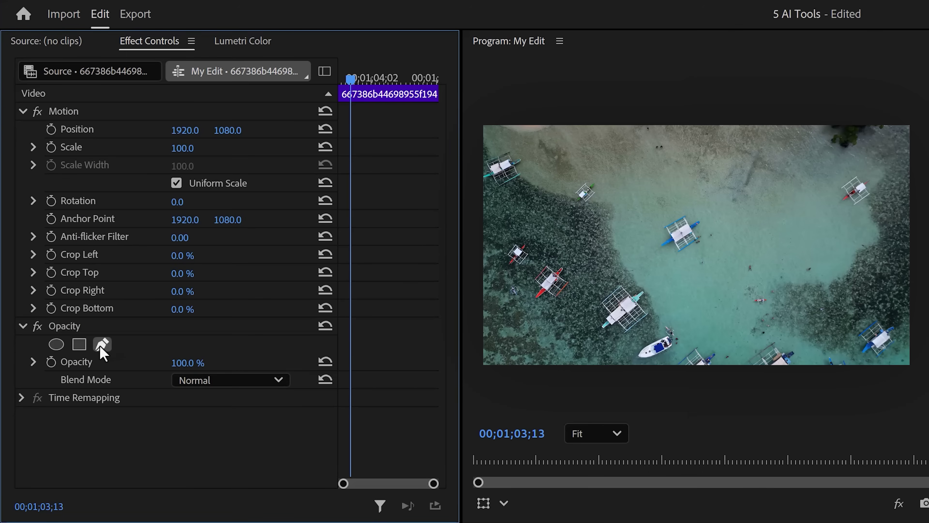
left_click(101, 345)
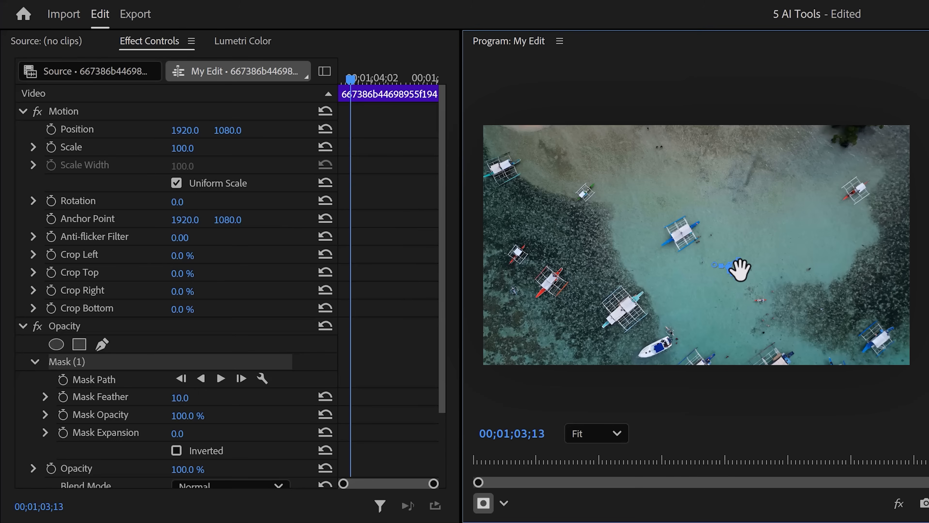
mouse_move(491, 275)
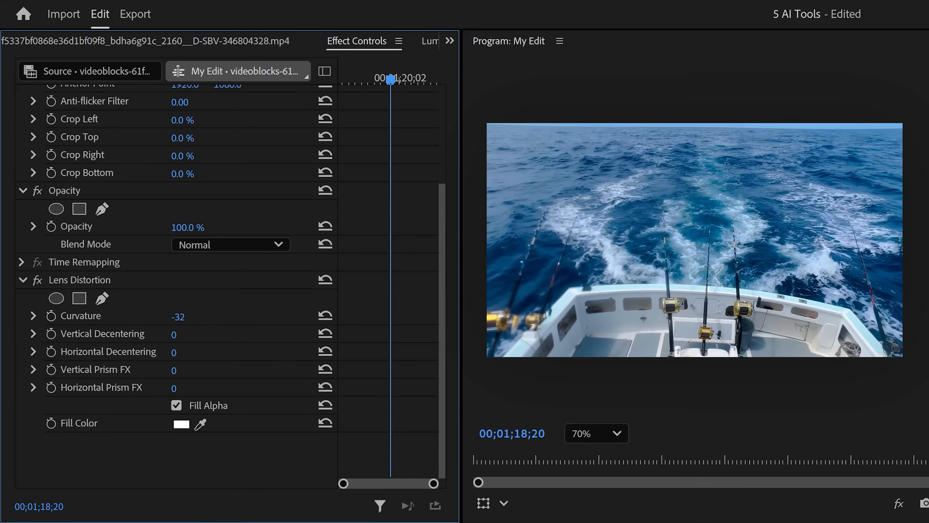
Apply Lens Distortion to the boat clip with Curvature -32
scroll("up", 3)
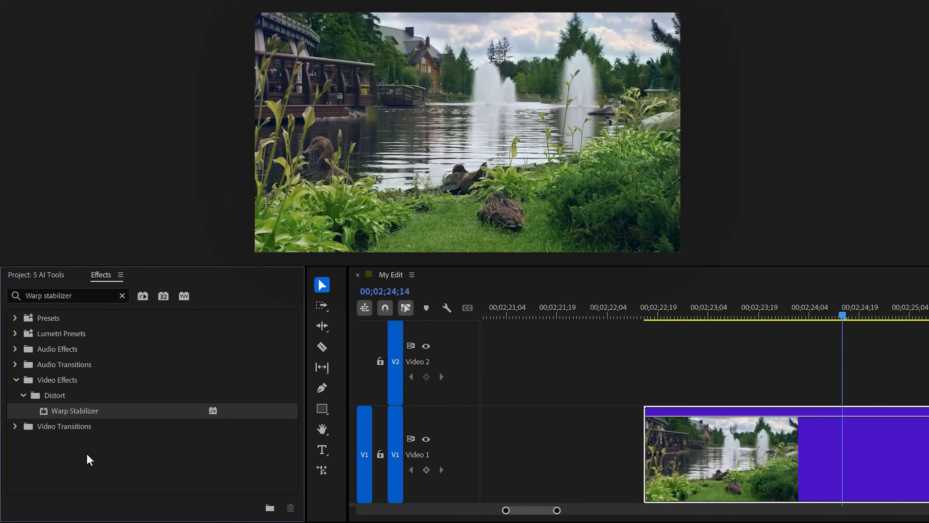
mouse_move(90, 420)
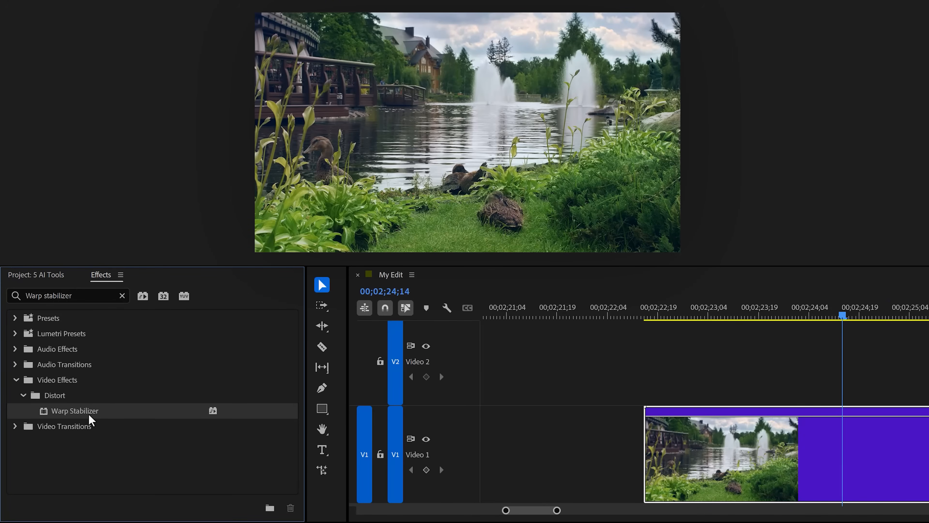